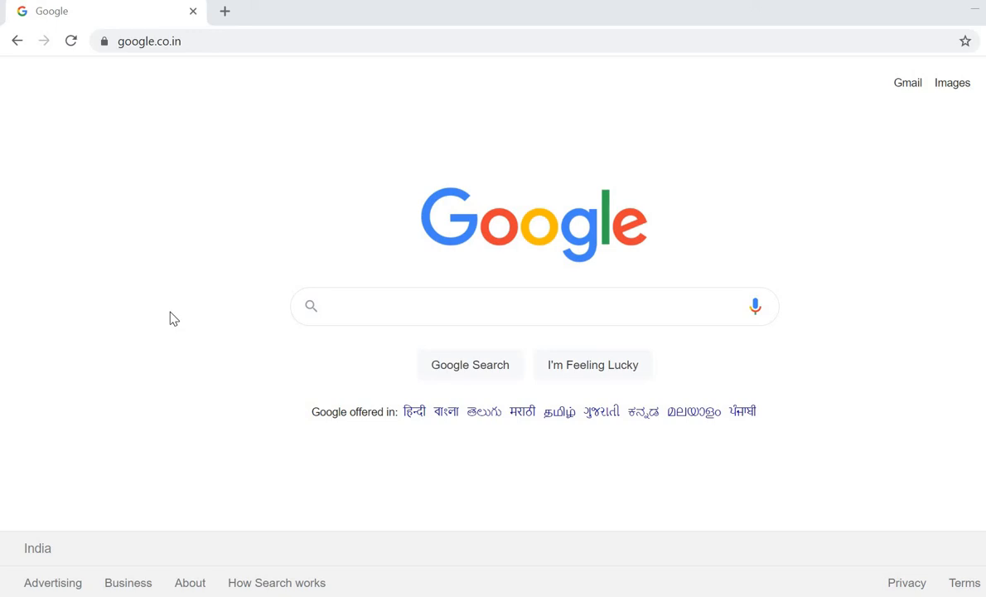
Search Google for 'pycharm' to bring up the results
left_click(534, 305)
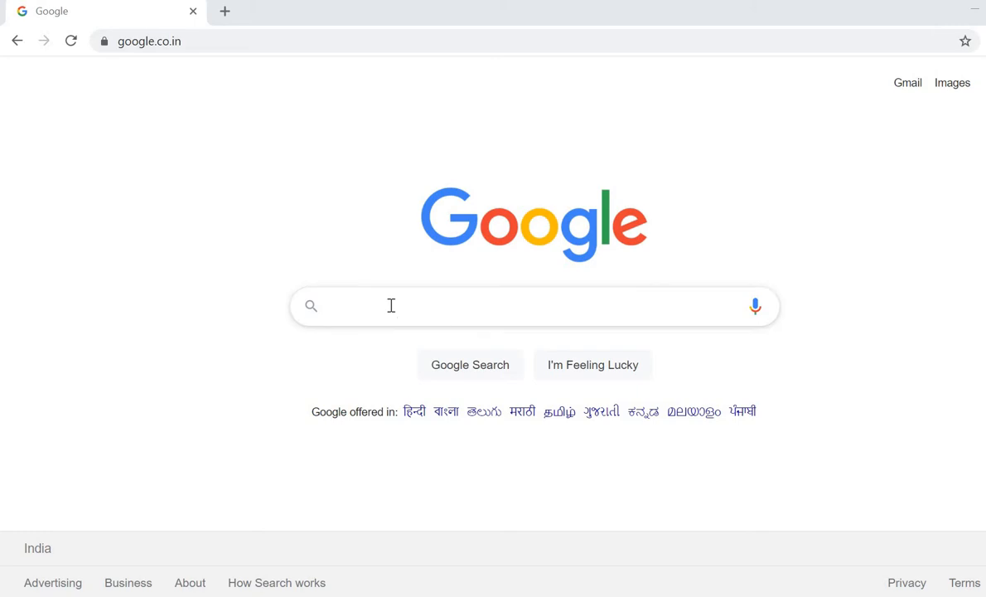
type("pycah")
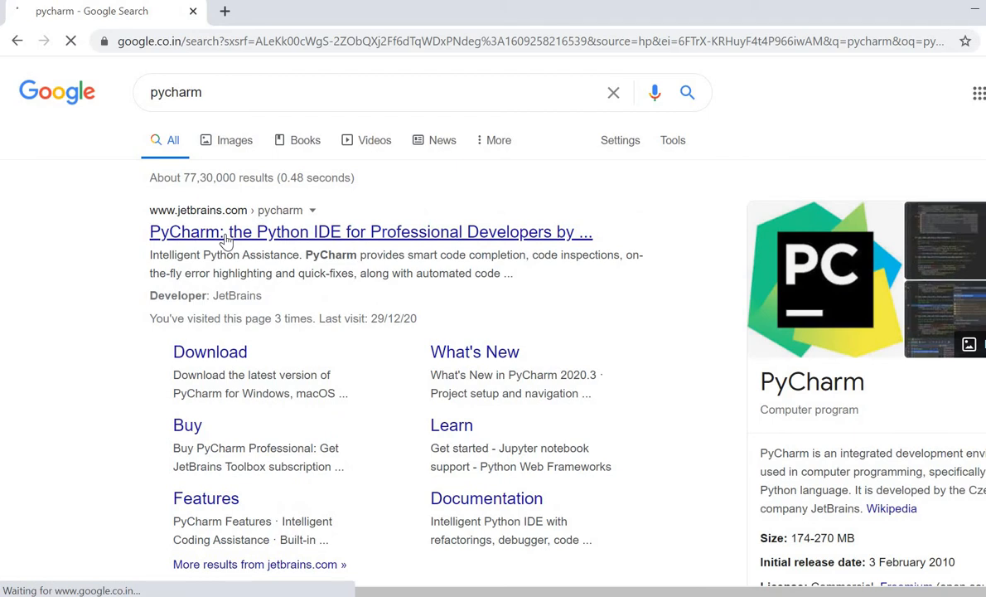
From the official PyCharm page, download the free Community edition for Windows
left_click(371, 232)
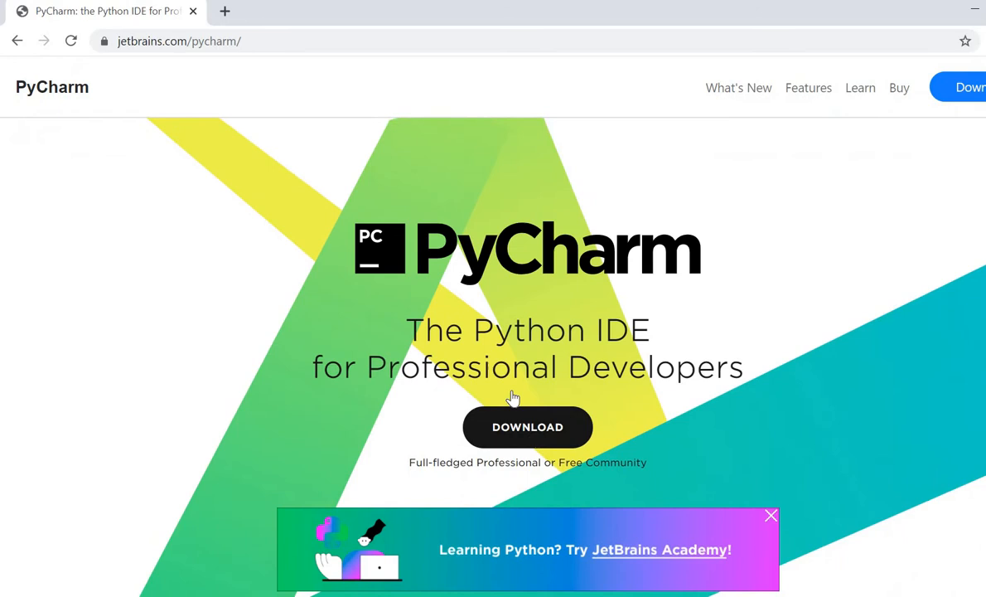
left_click(528, 428)
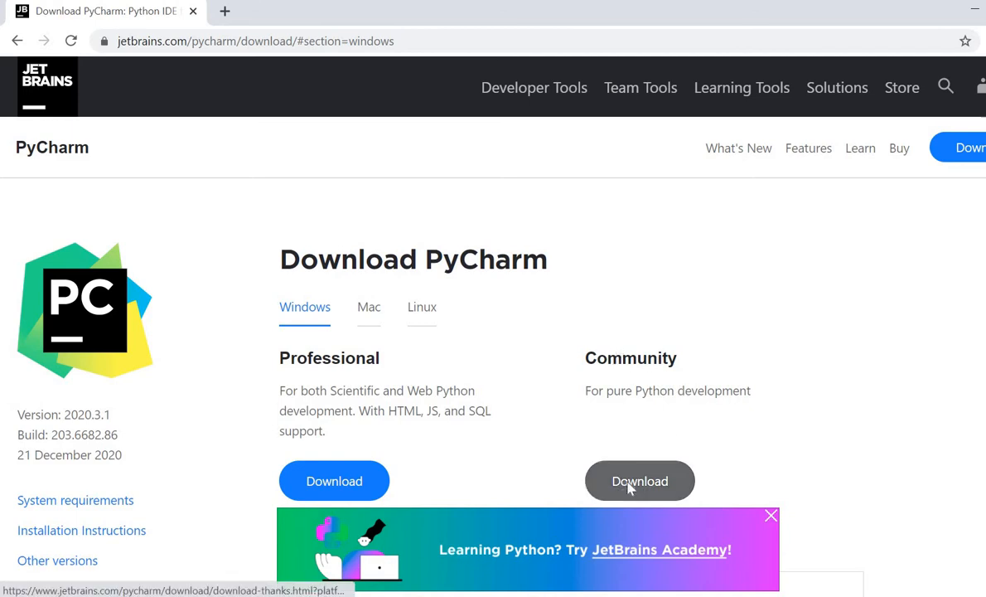
left_click(640, 480)
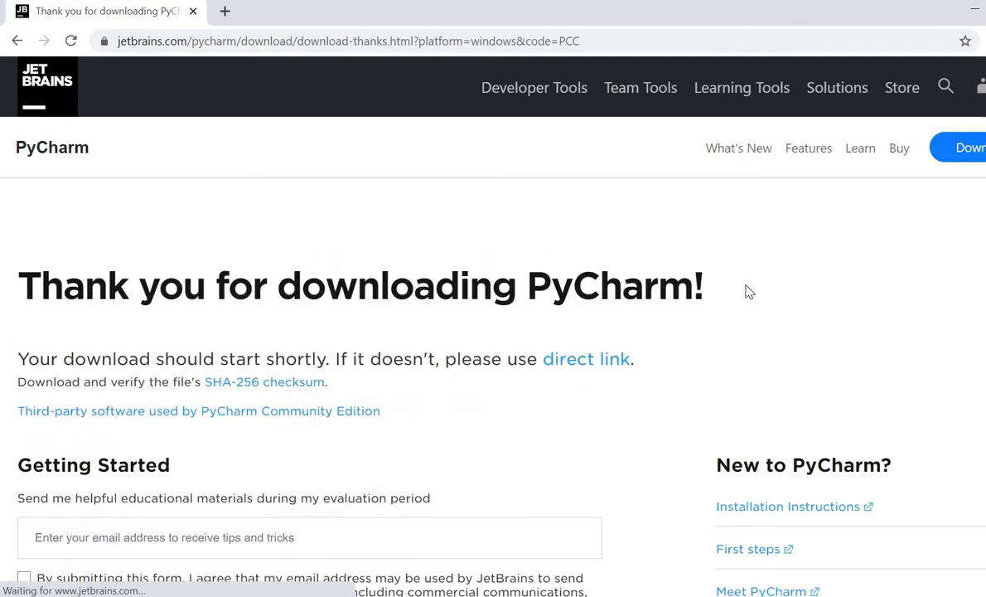
Launch the downloaded pycharm-community-2020.3.1.exe installer from Chrome's downloads
scroll("down", 3)
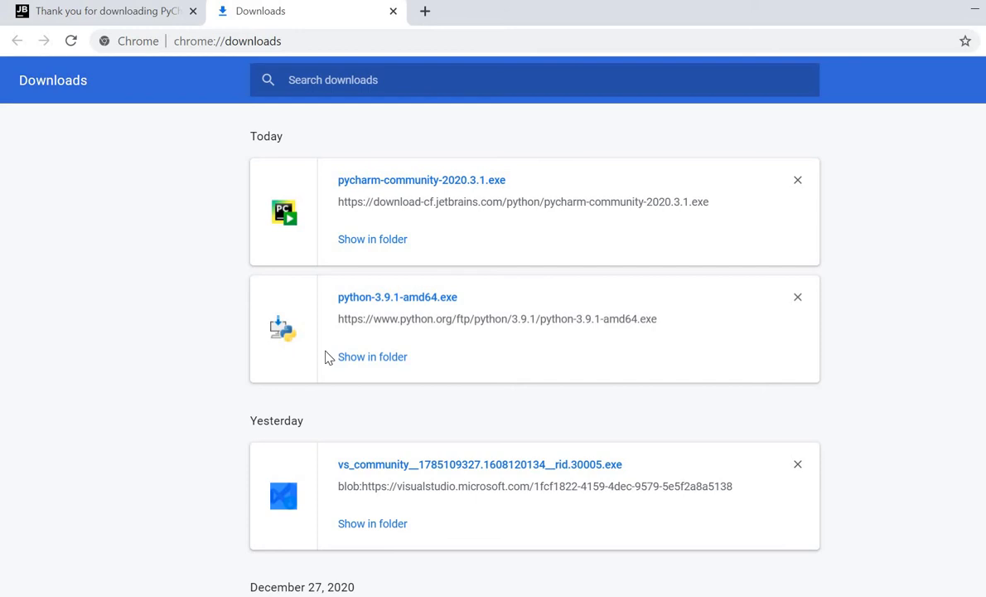
mouse_move(484, 302)
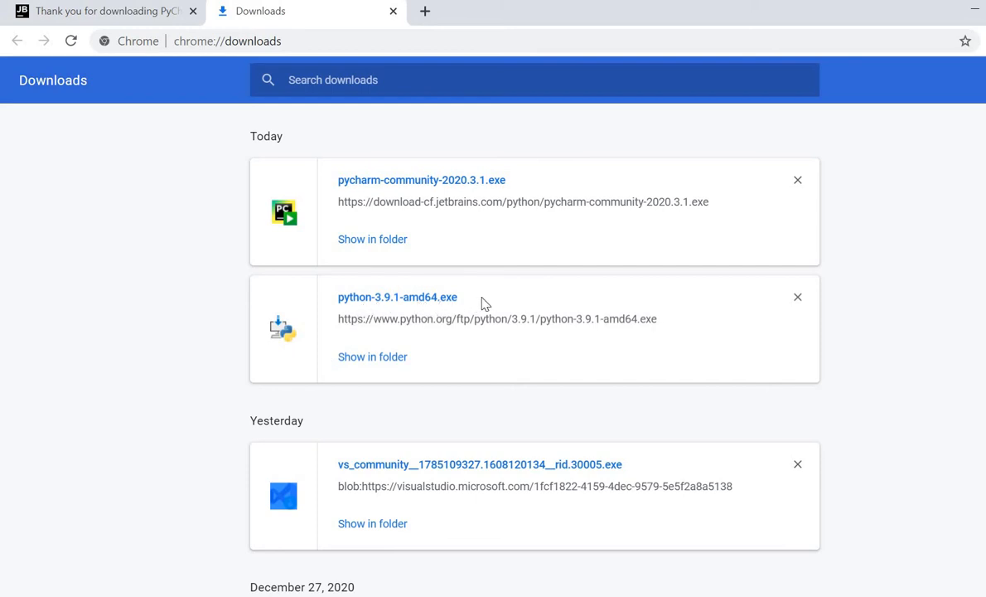
mouse_move(423, 225)
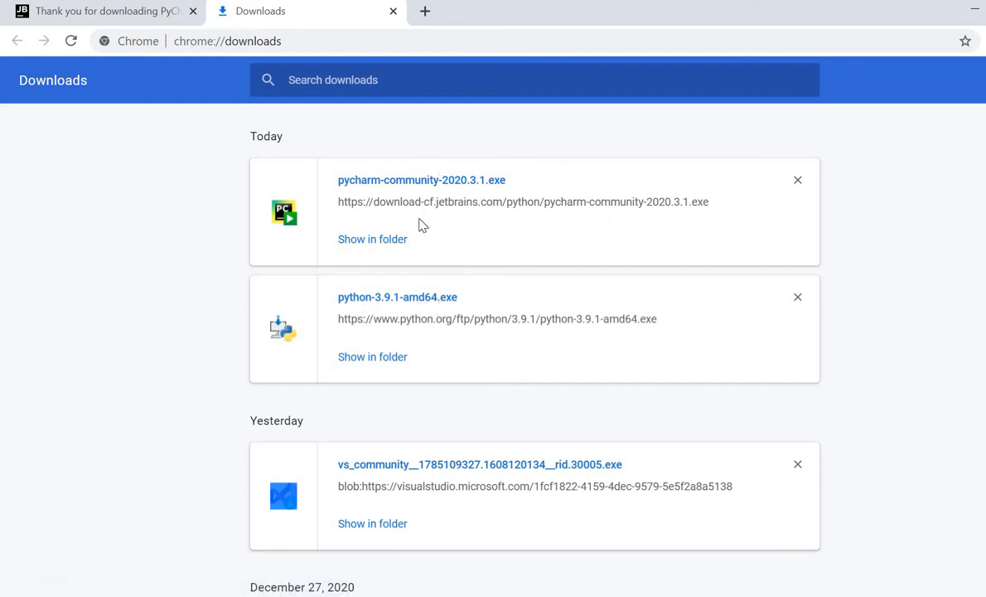
mouse_move(431, 179)
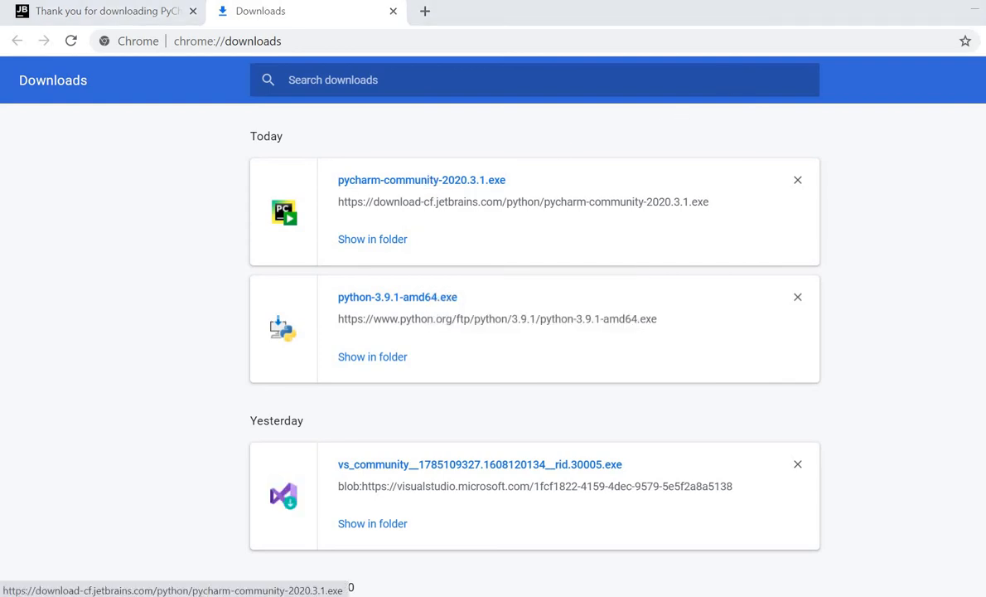
left_click(422, 179)
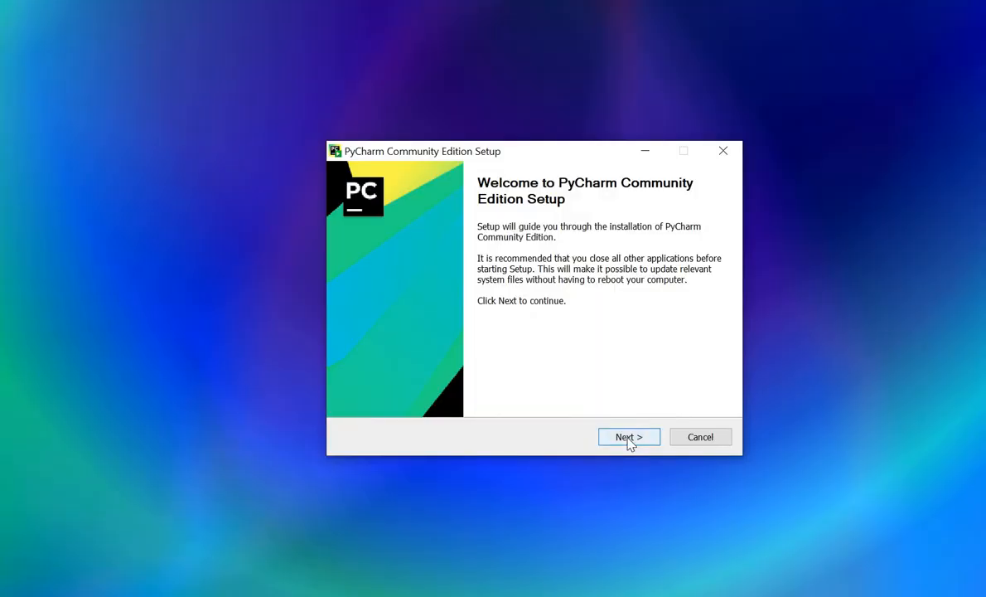
Install PyCharm with a 64-bit launcher desktop shortcut and finish the setup wizard
left_click(630, 438)
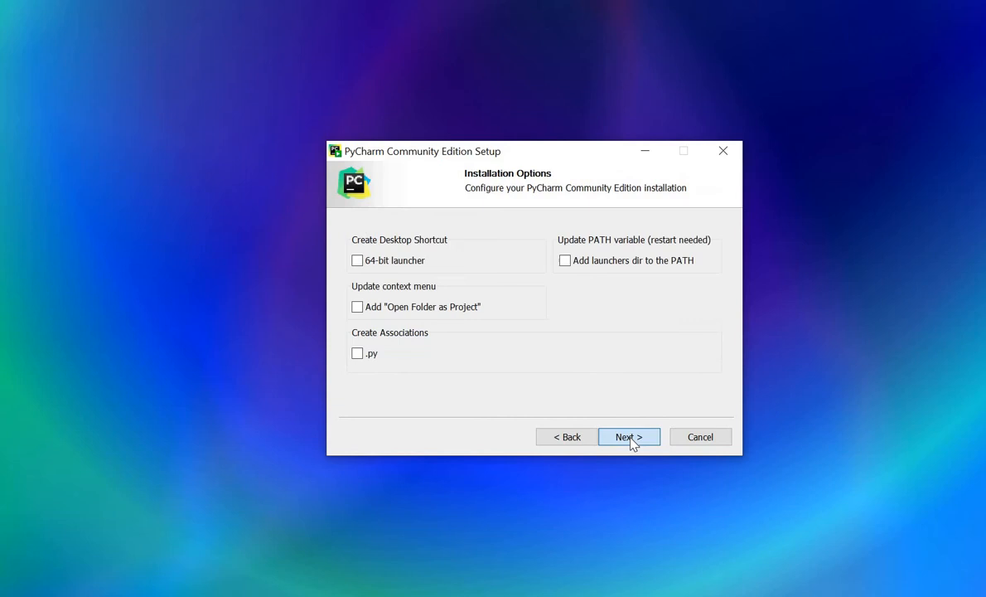
mouse_move(421, 249)
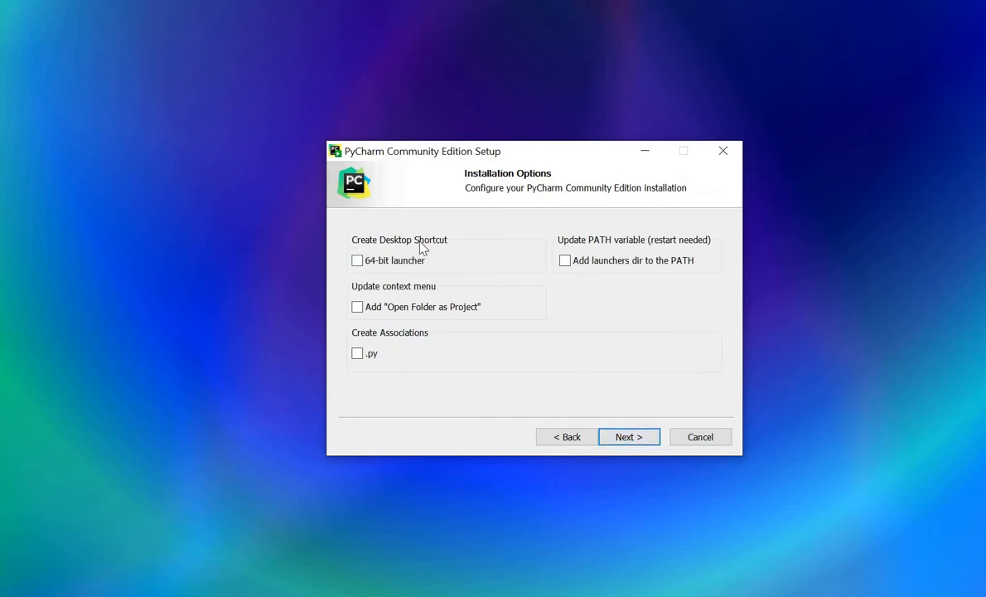
left_click(358, 260)
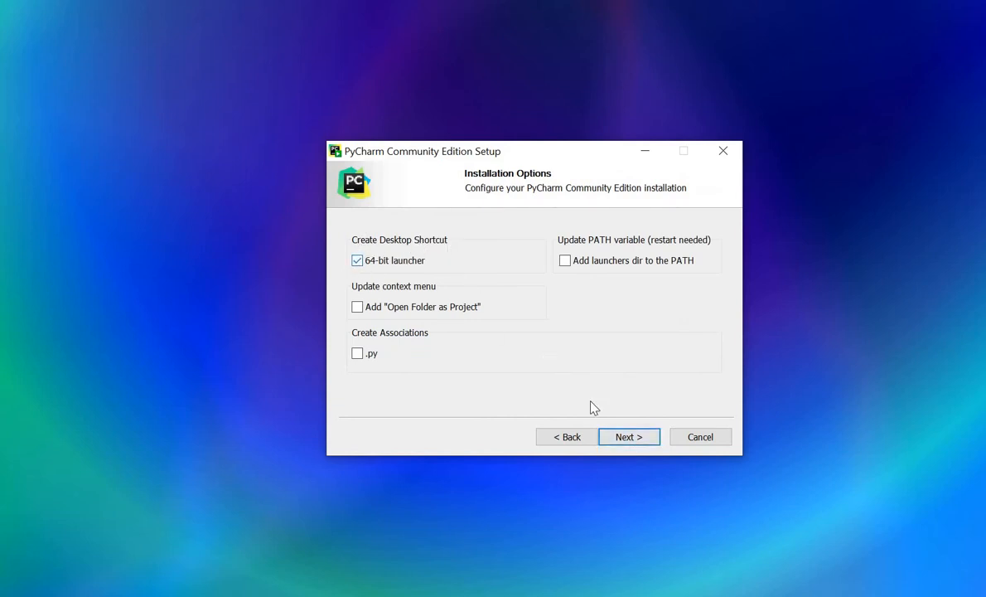
left_click(630, 437)
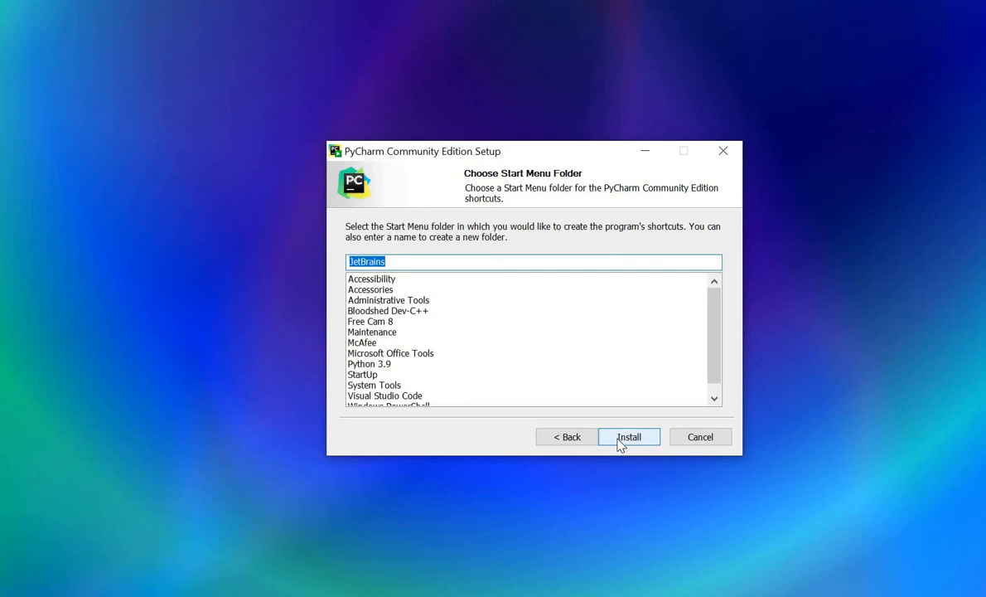
left_click(629, 438)
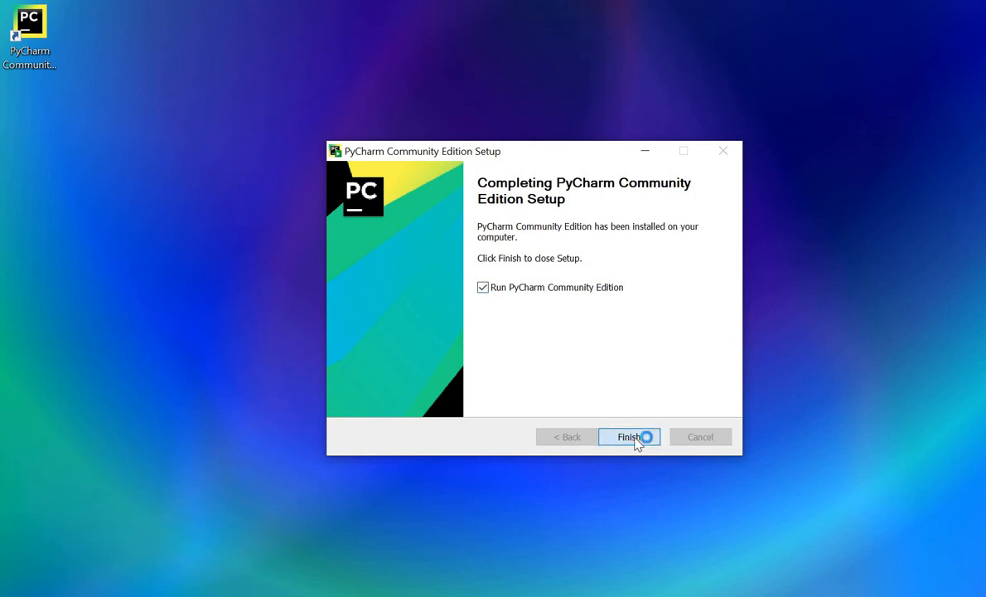
left_click(628, 438)
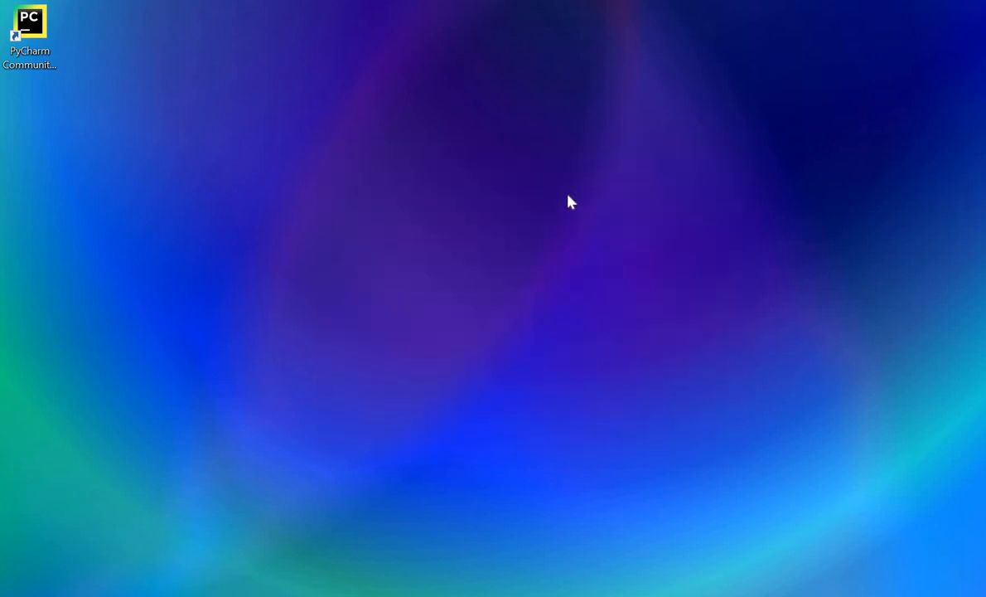
Start PyCharm from its desktop shortcut without importing previous settings
double_click(30, 23)
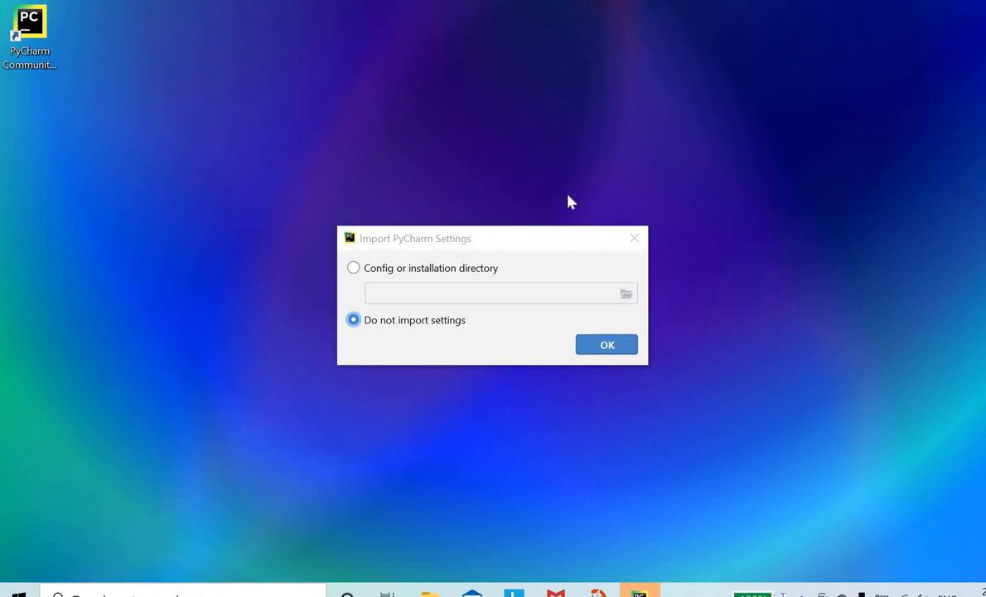
mouse_move(394, 330)
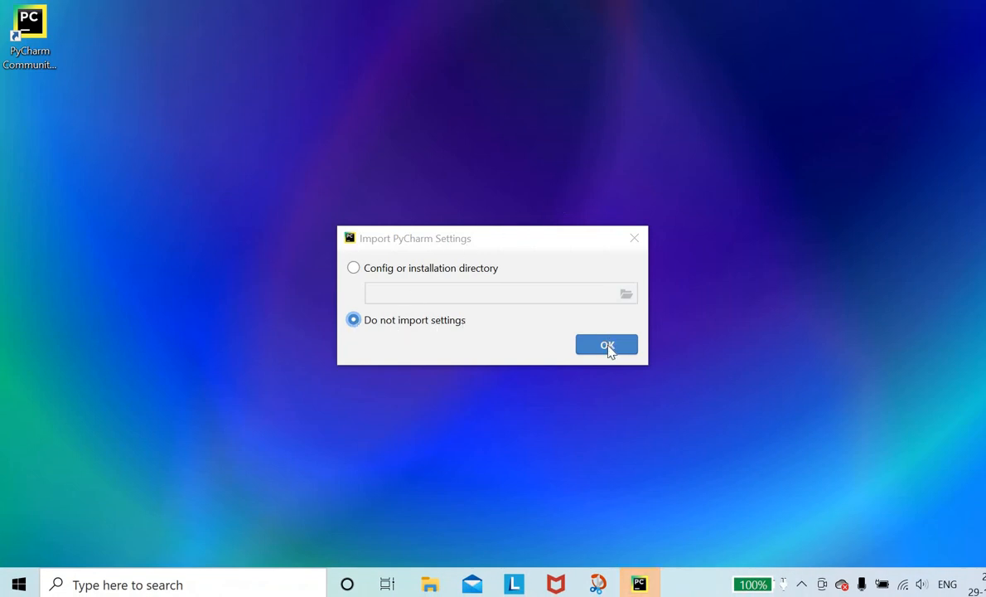
left_click(607, 345)
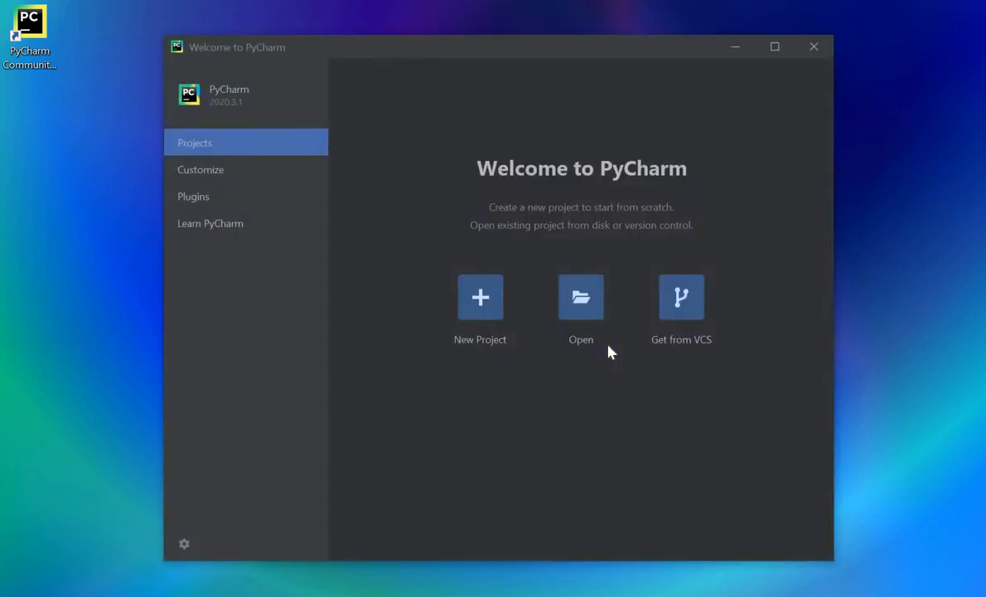
mouse_move(480, 296)
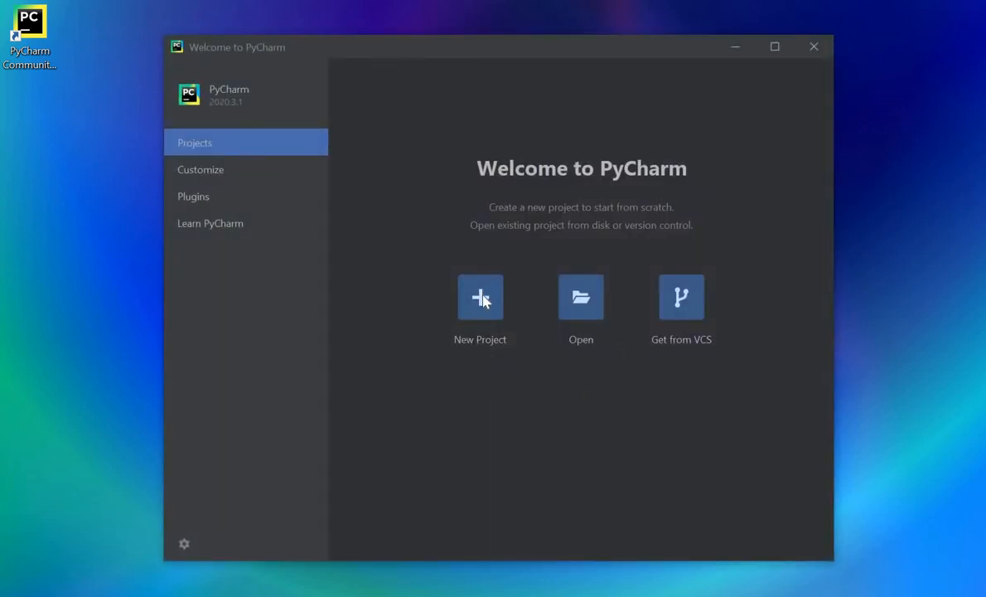
Start a new project named helloworld1
left_click(480, 297)
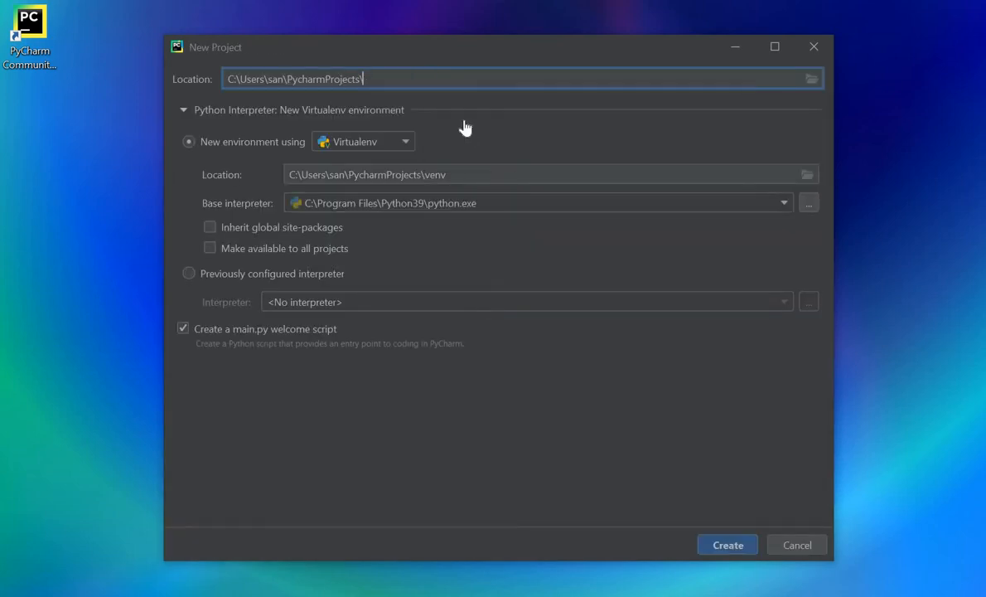
type("hello")
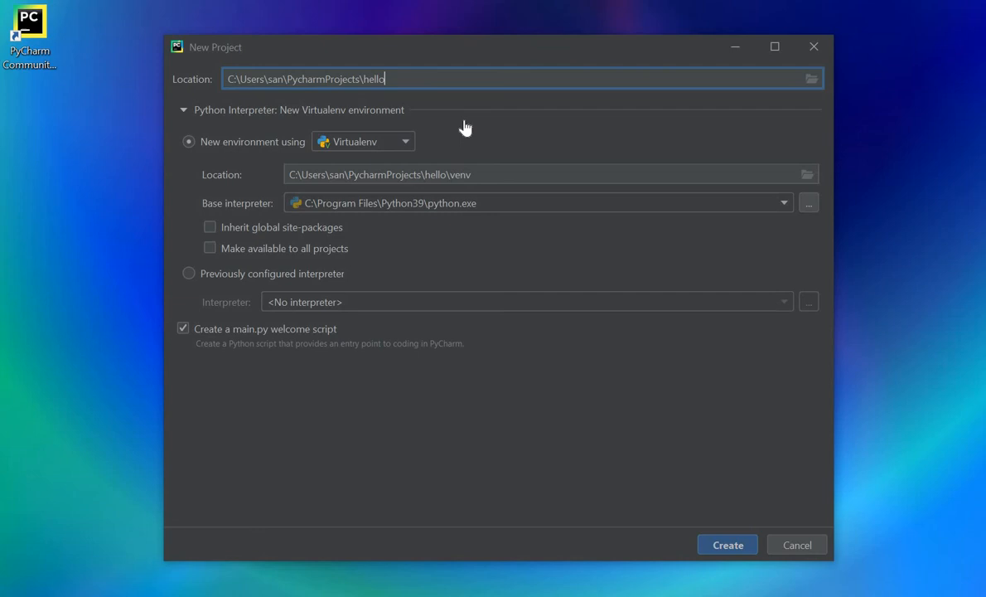
type("world1")
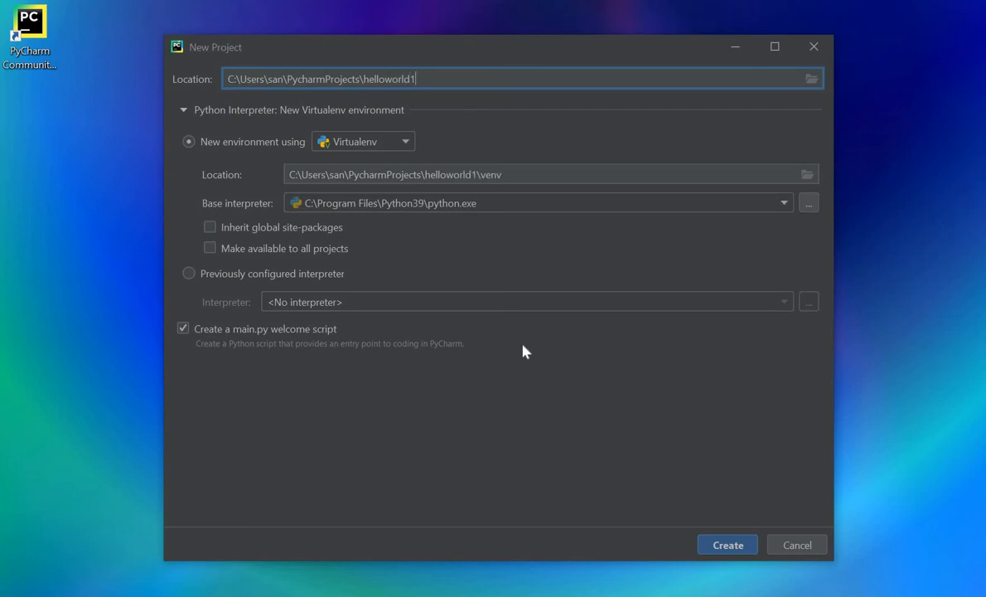
mouse_move(187, 284)
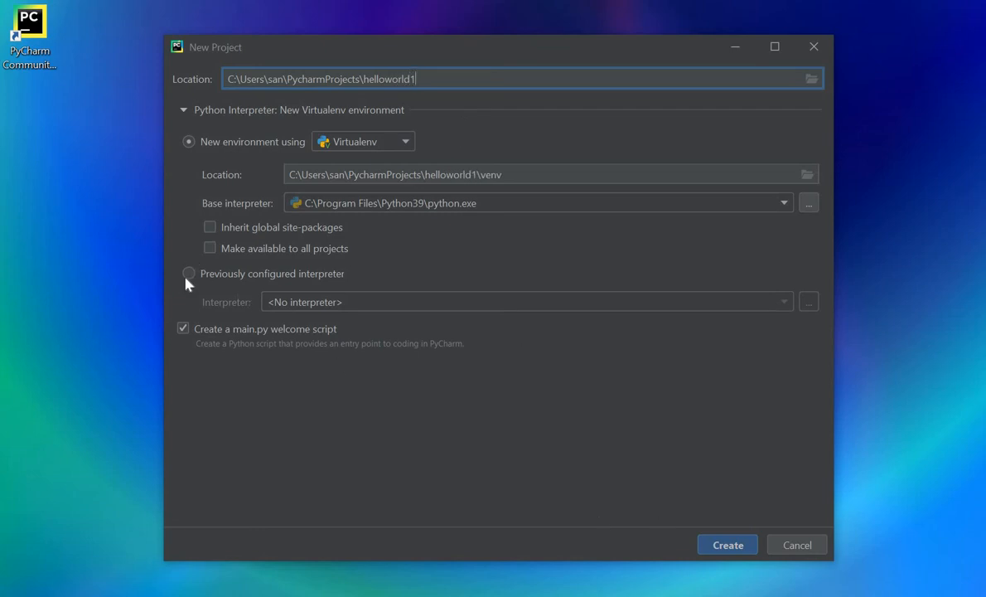
Use a previously configured interpreter with no main.py welcome script, and begin adding an interpreter
left_click(189, 273)
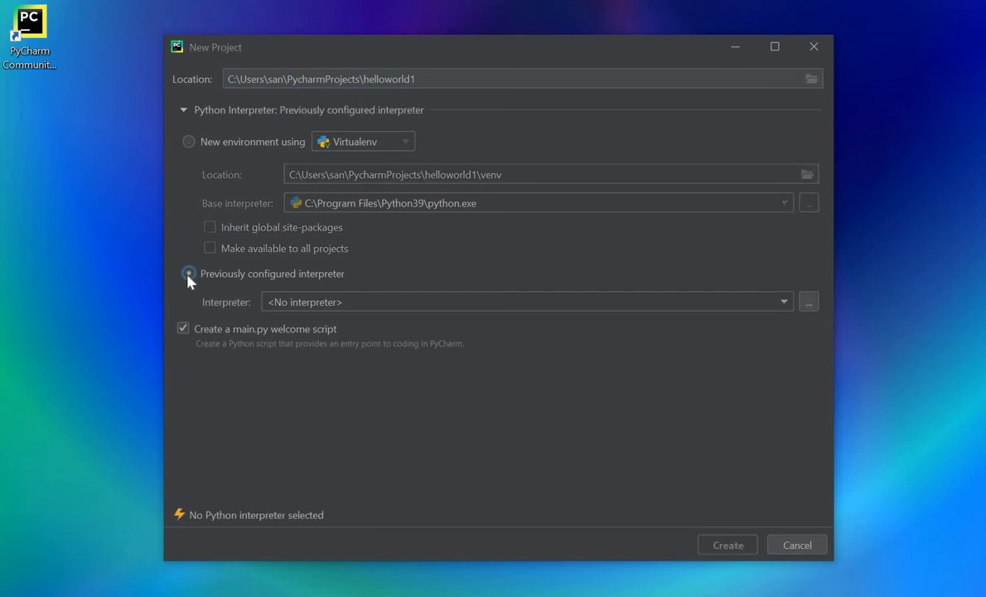
left_click(189, 274)
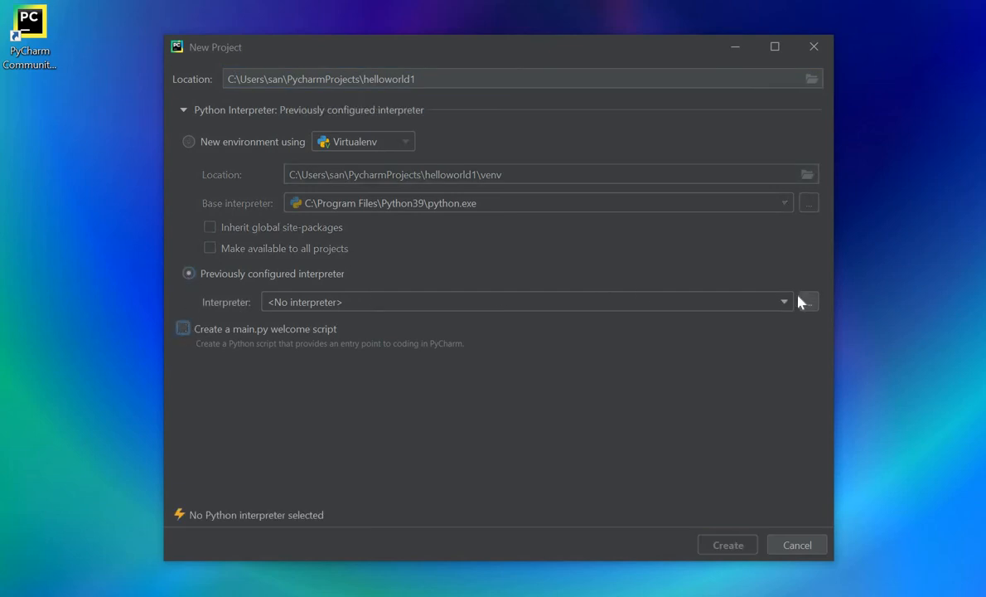
left_click(805, 302)
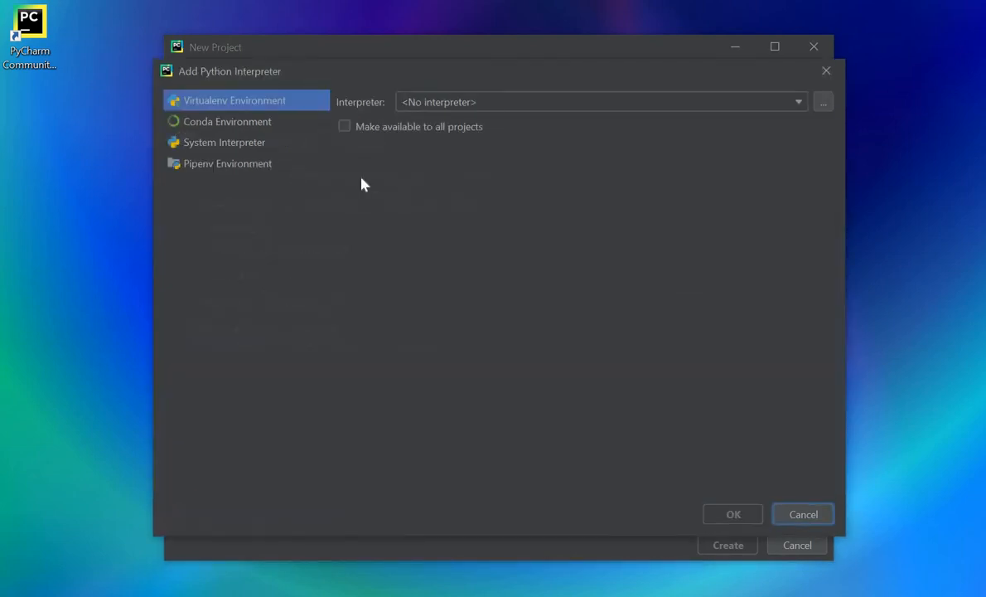
Choose the system Python 3.9 interpreter and create the helloworld1 project
left_click(224, 142)
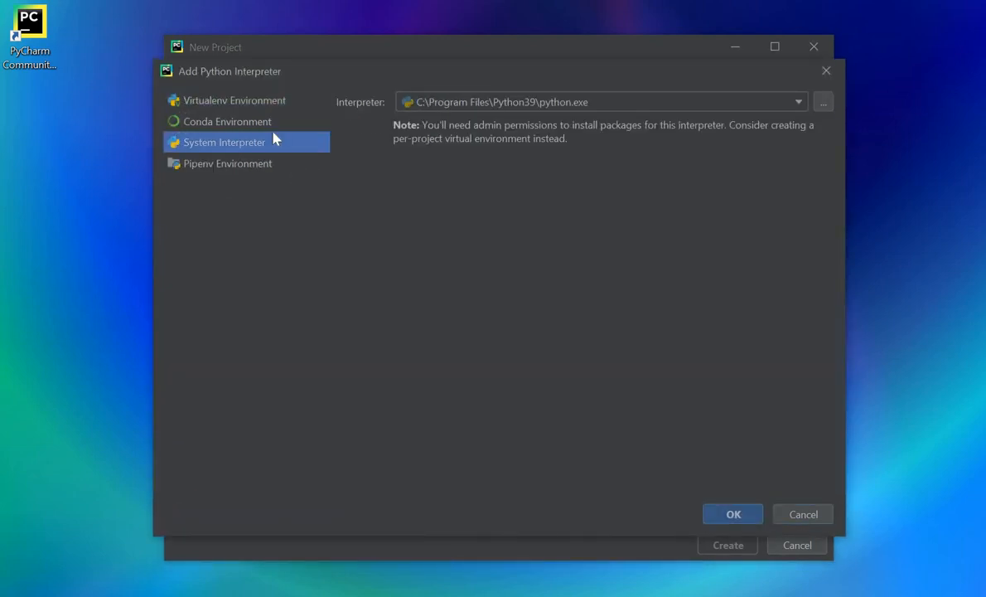
mouse_move(732, 514)
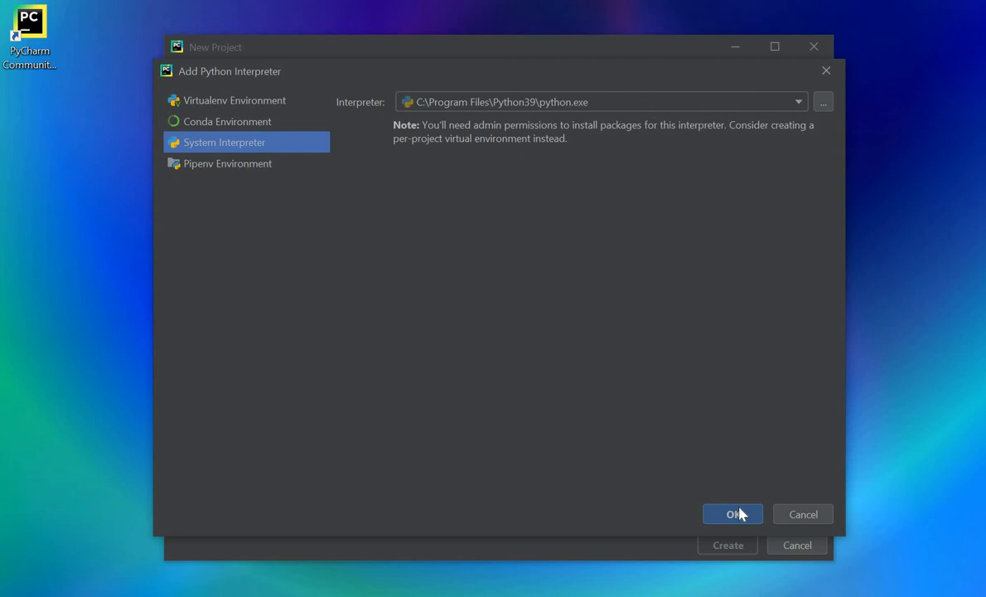
left_click(733, 514)
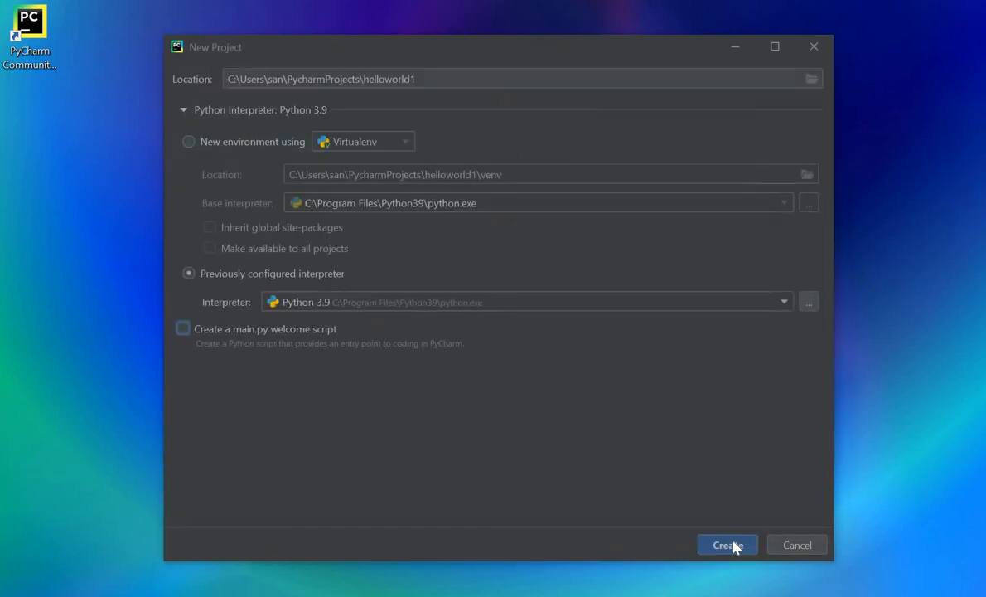
left_click(726, 543)
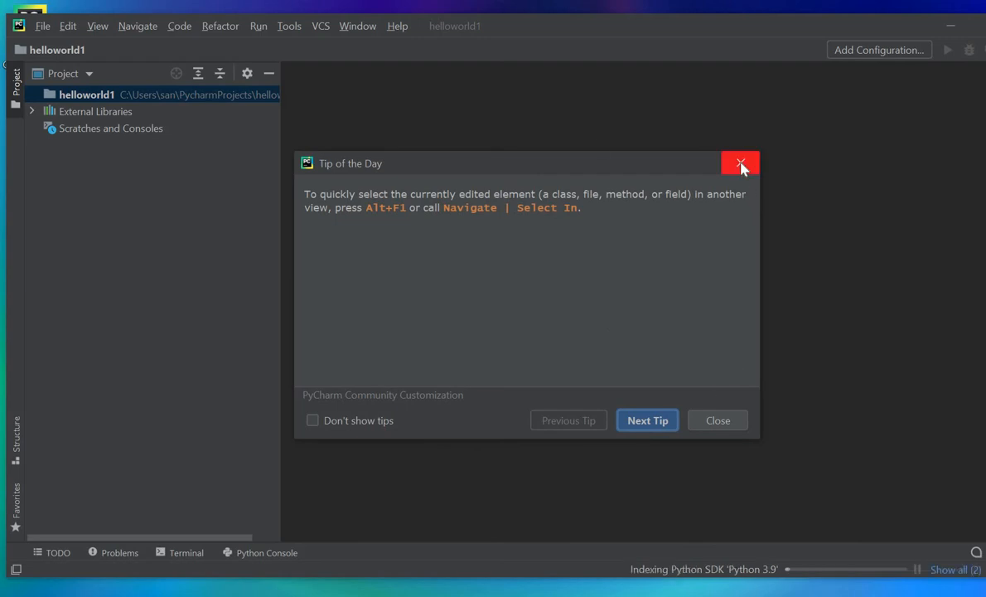
Add a new Python file named helloworld to the helloworld1 project folder
left_click(742, 164)
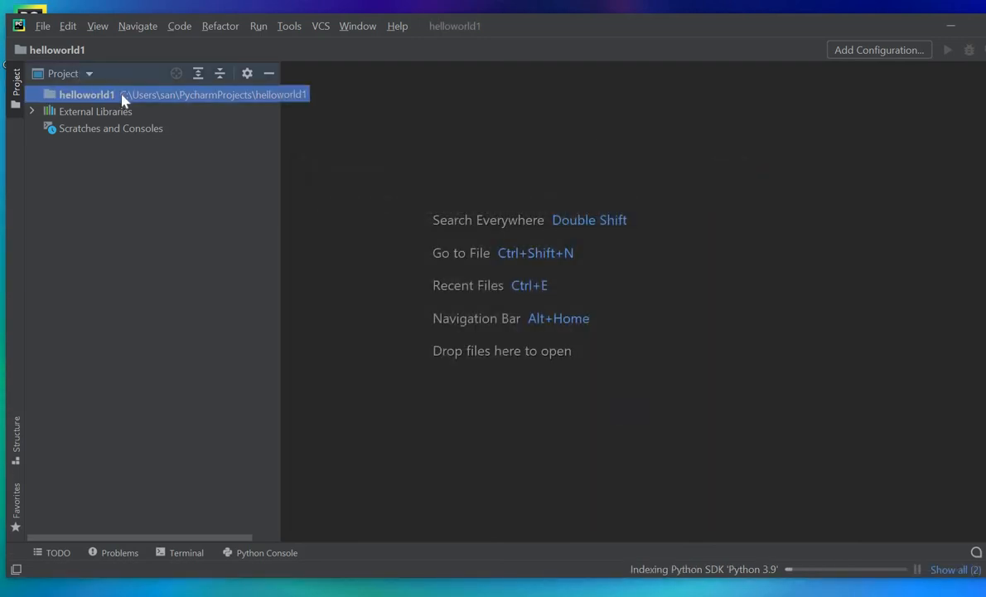
right_click(86, 93)
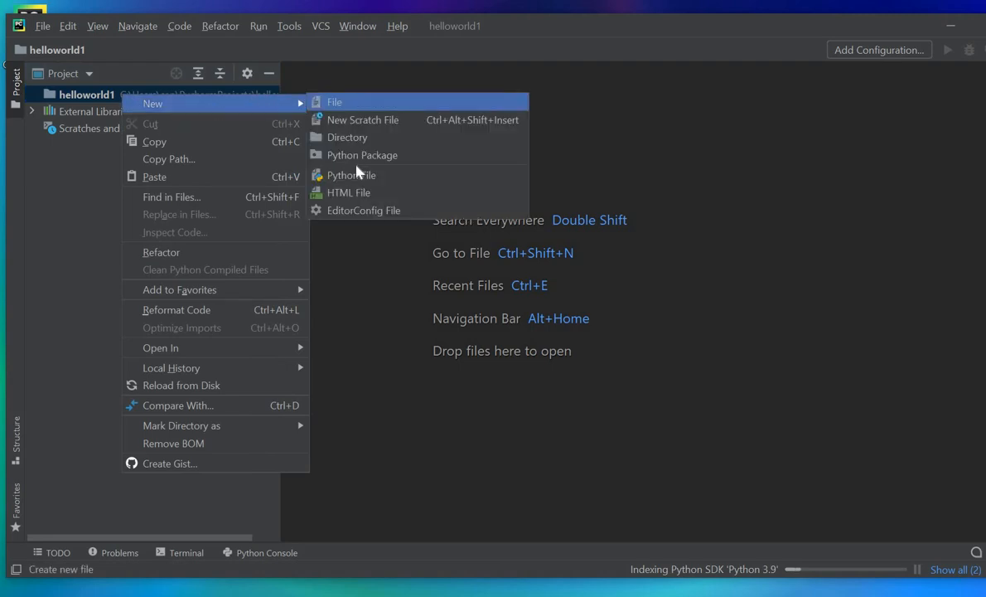
mouse_move(357, 175)
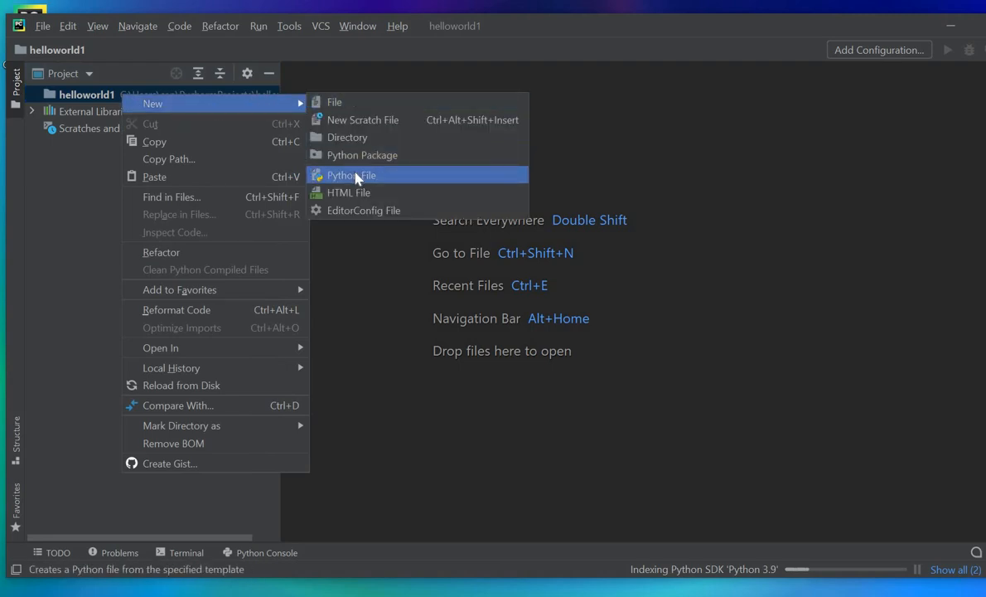
left_click(352, 176)
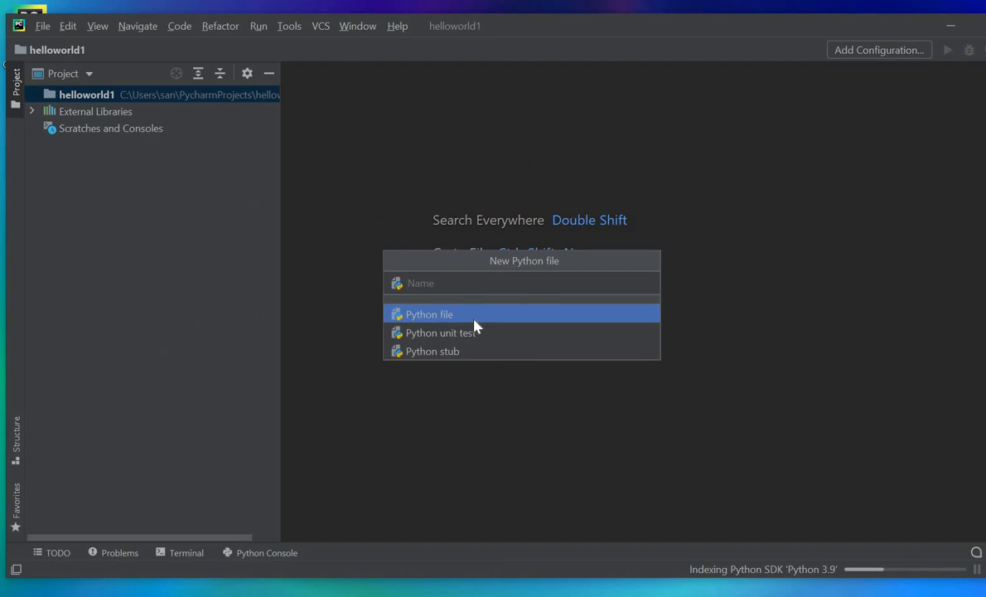
type("hello")
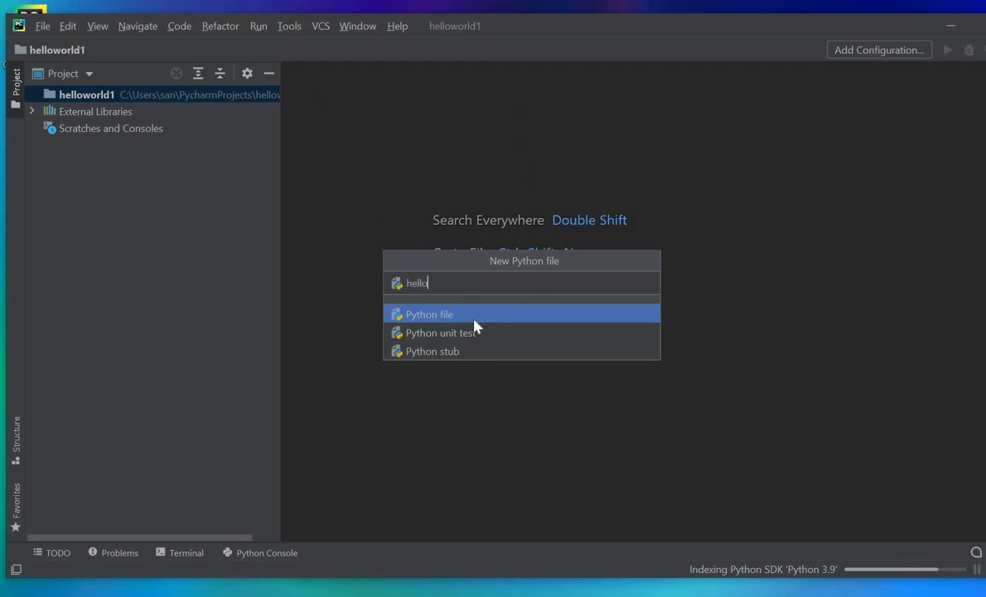
type("world")
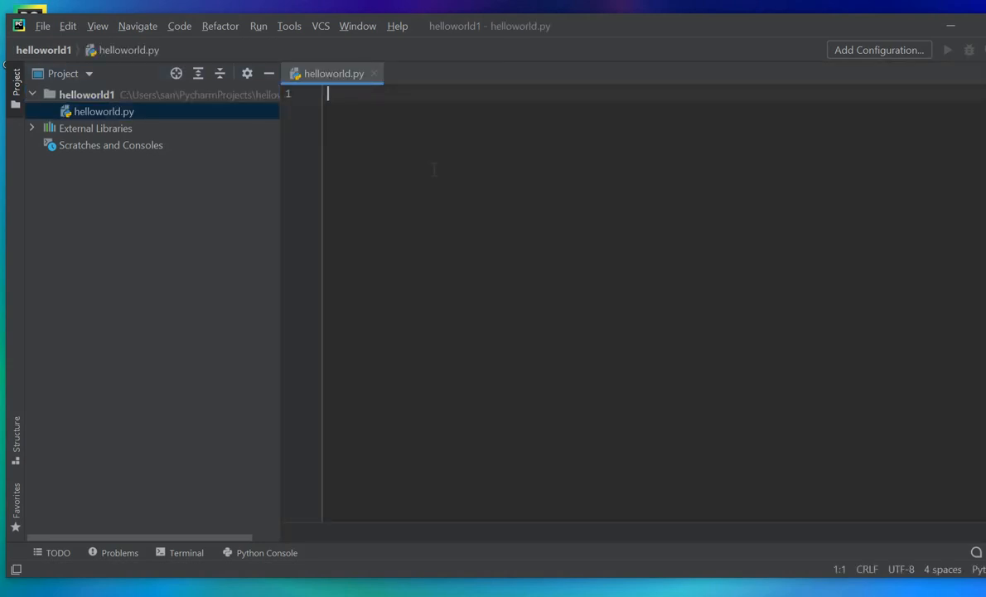
Write the line print("hello world") in helloworld.py
type("print(\"")
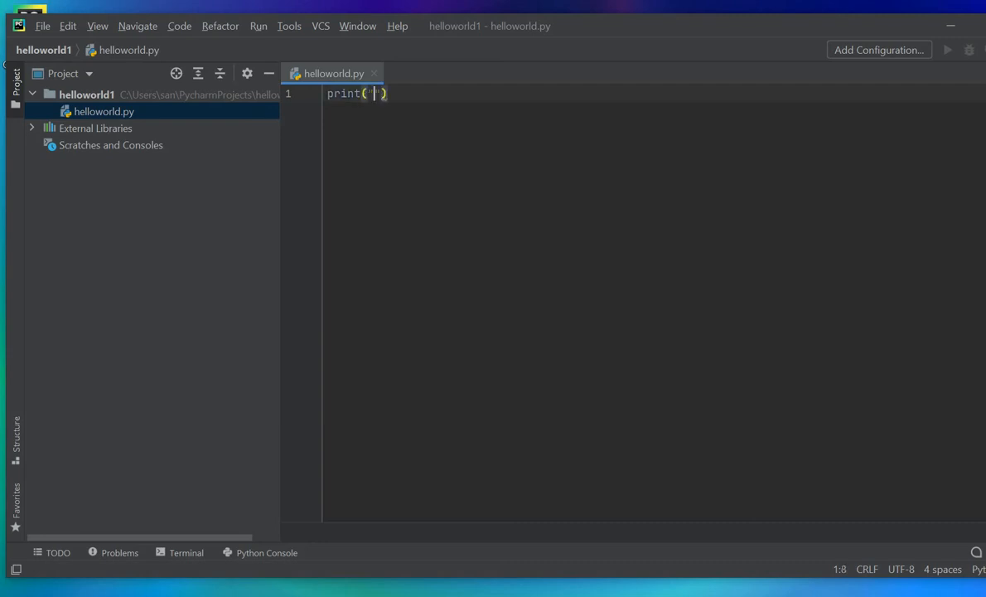
type("\"hello world")
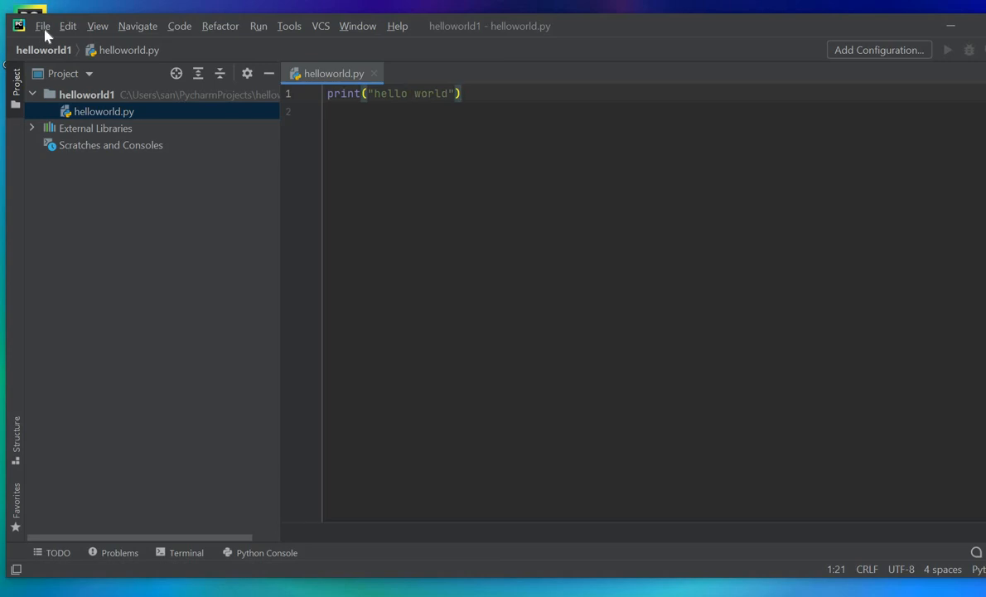
Copy helloworld.py to a new file named helloworld1.py in the project
left_click(43, 27)
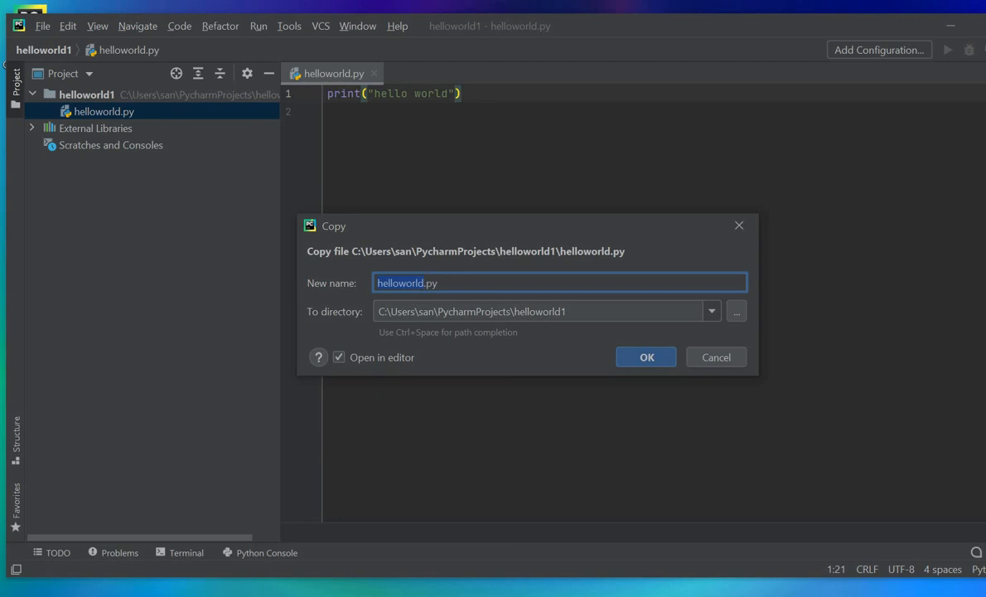
key("Backspace")
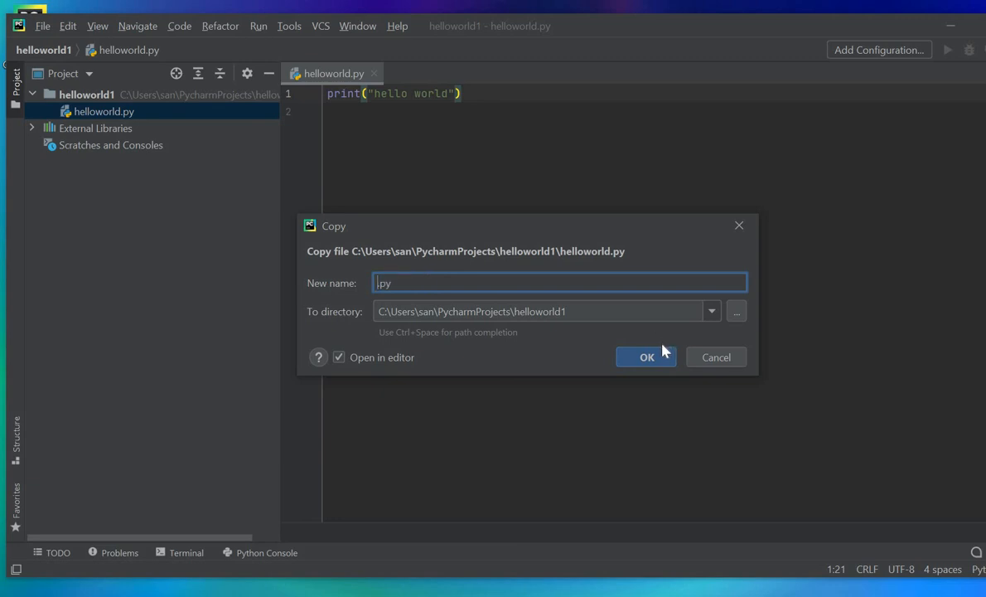
type("helloworld1")
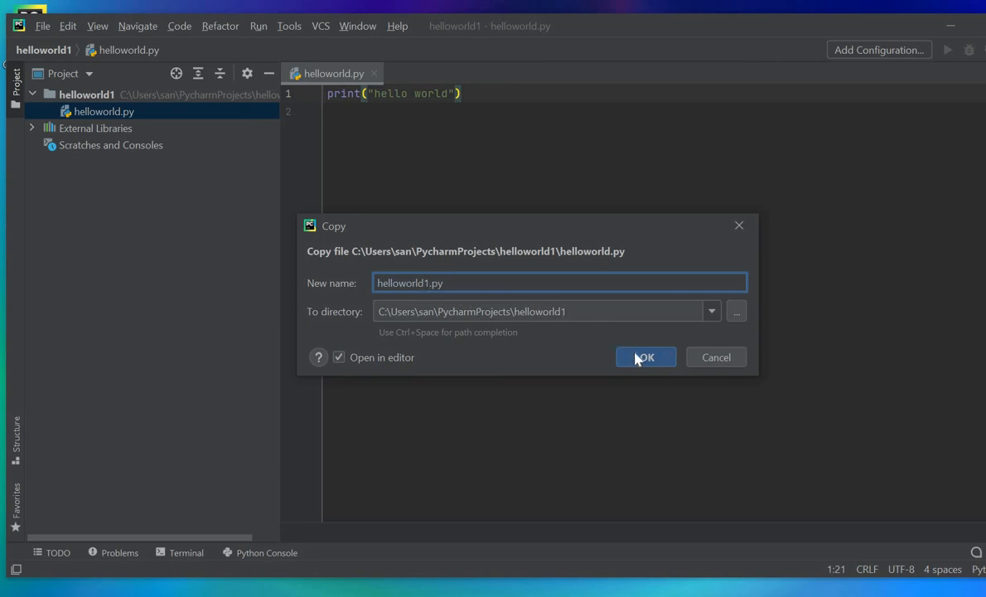
left_click(647, 356)
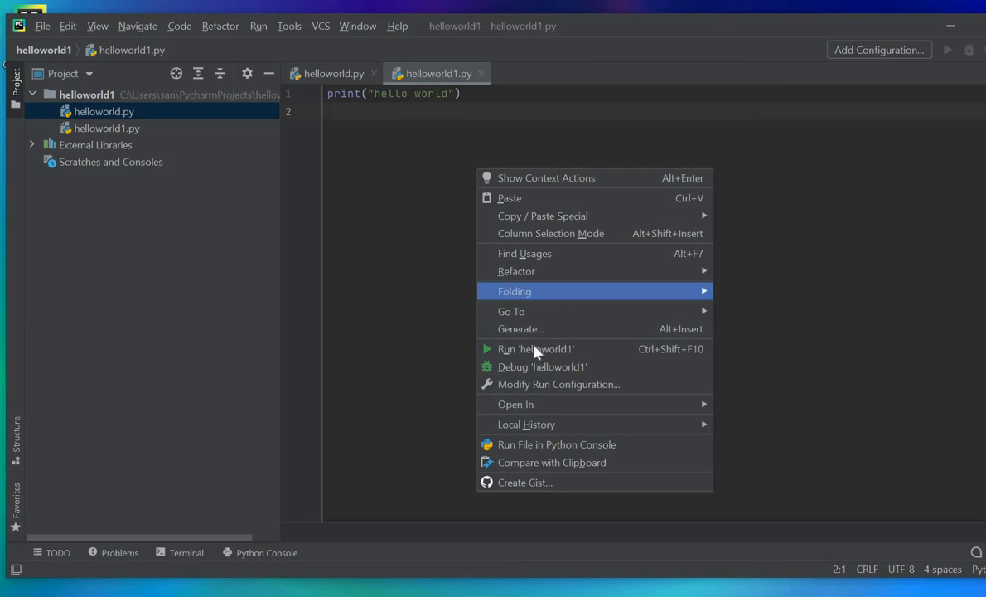
Run helloworld1.py from the editor so the Run panel shows 'hello world' and exit code 0
left_click(535, 349)
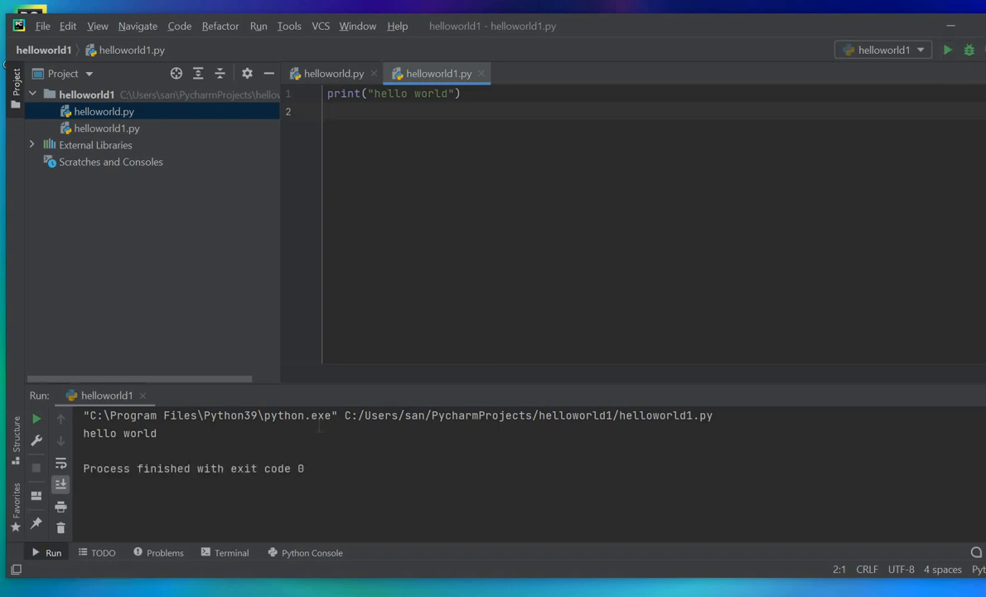
mouse_move(96, 136)
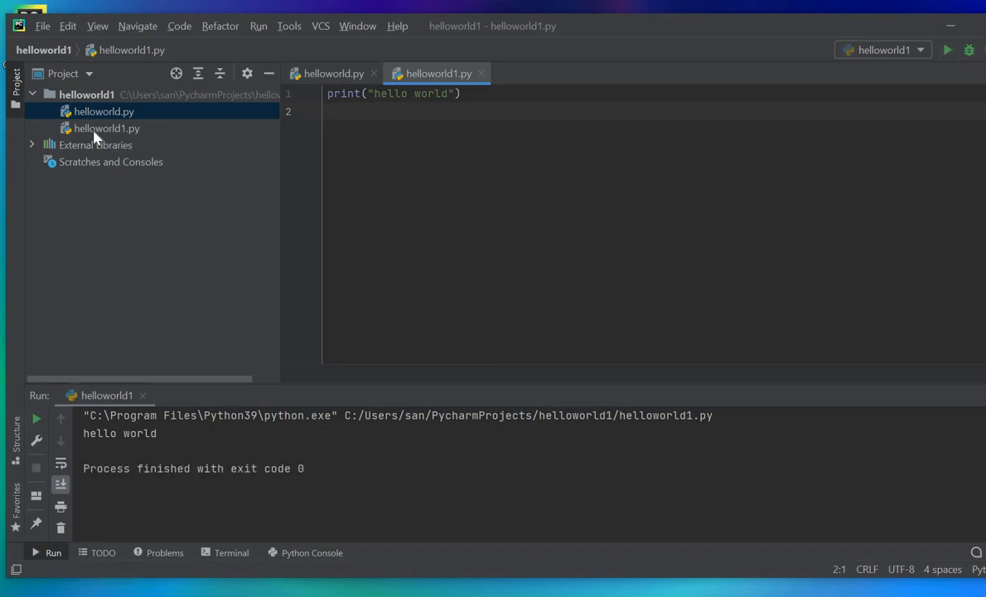
right_click(106, 128)
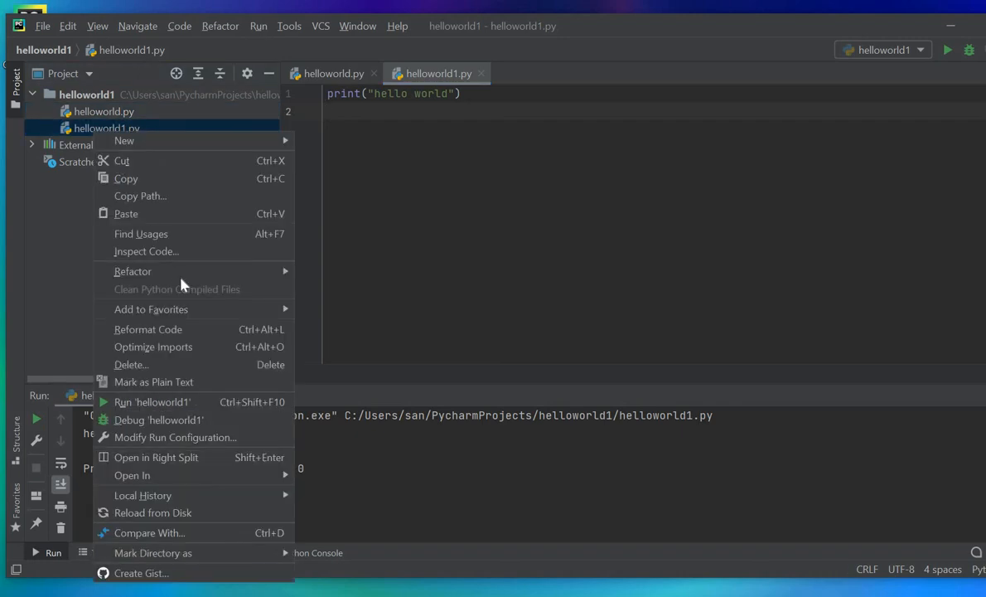